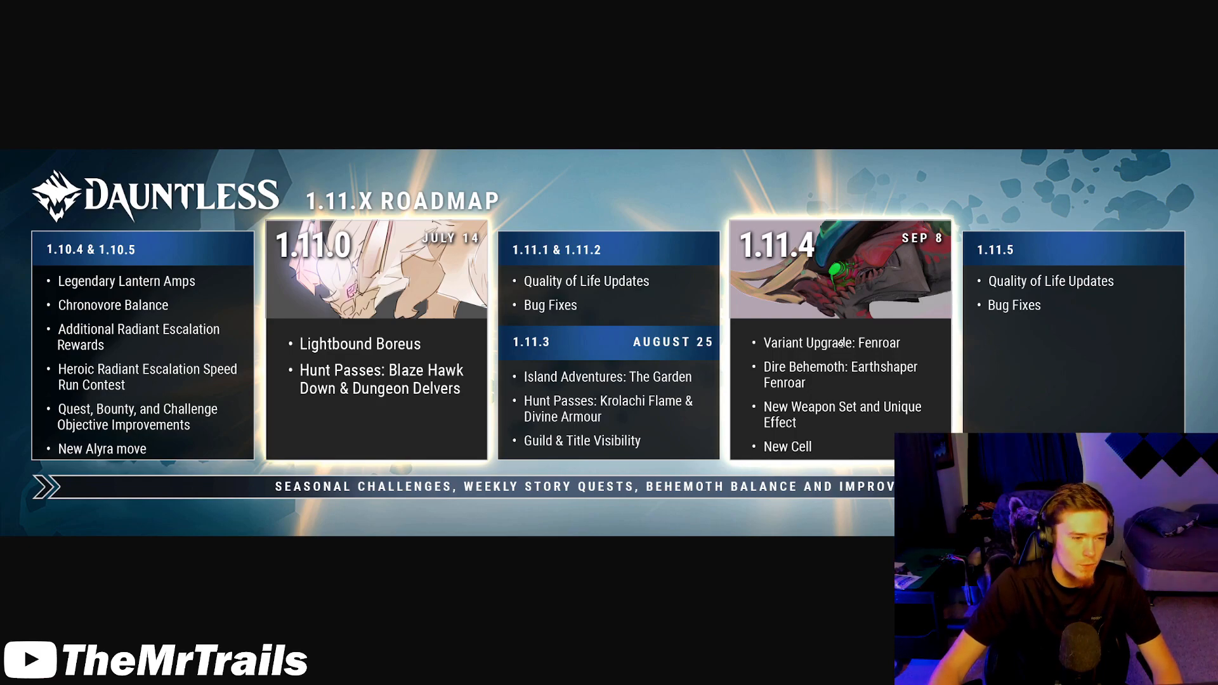
pyautogui.moveTo(447, 256)
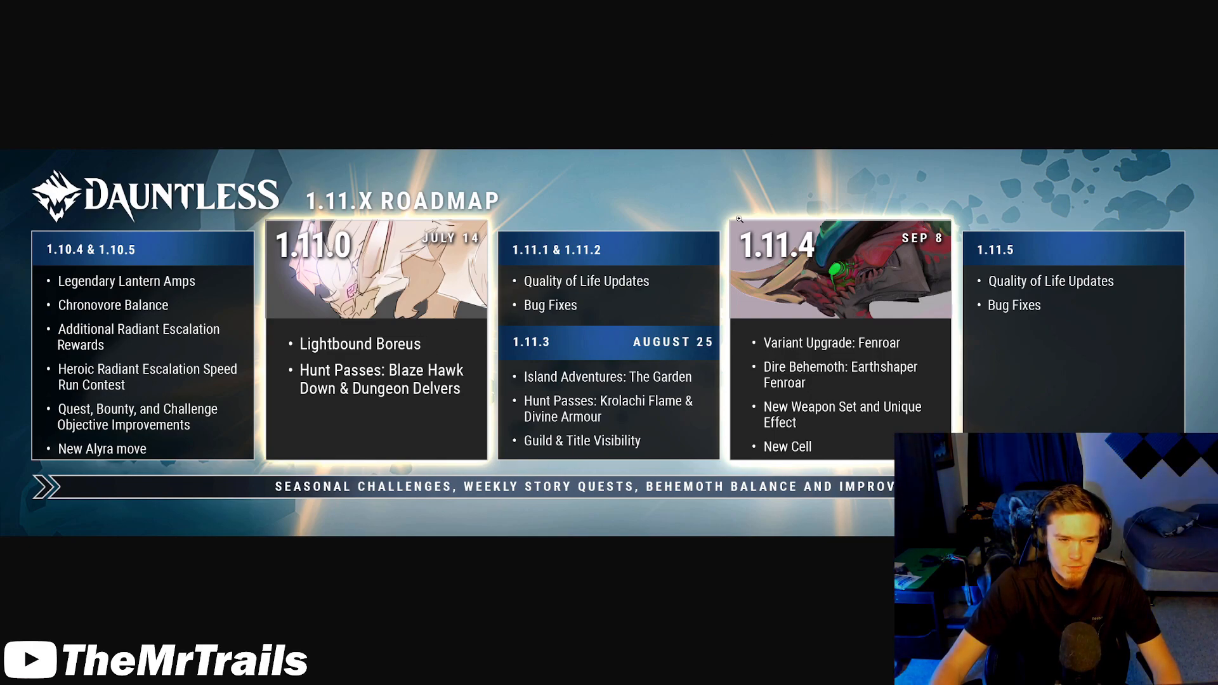
pyautogui.moveTo(1030, 231)
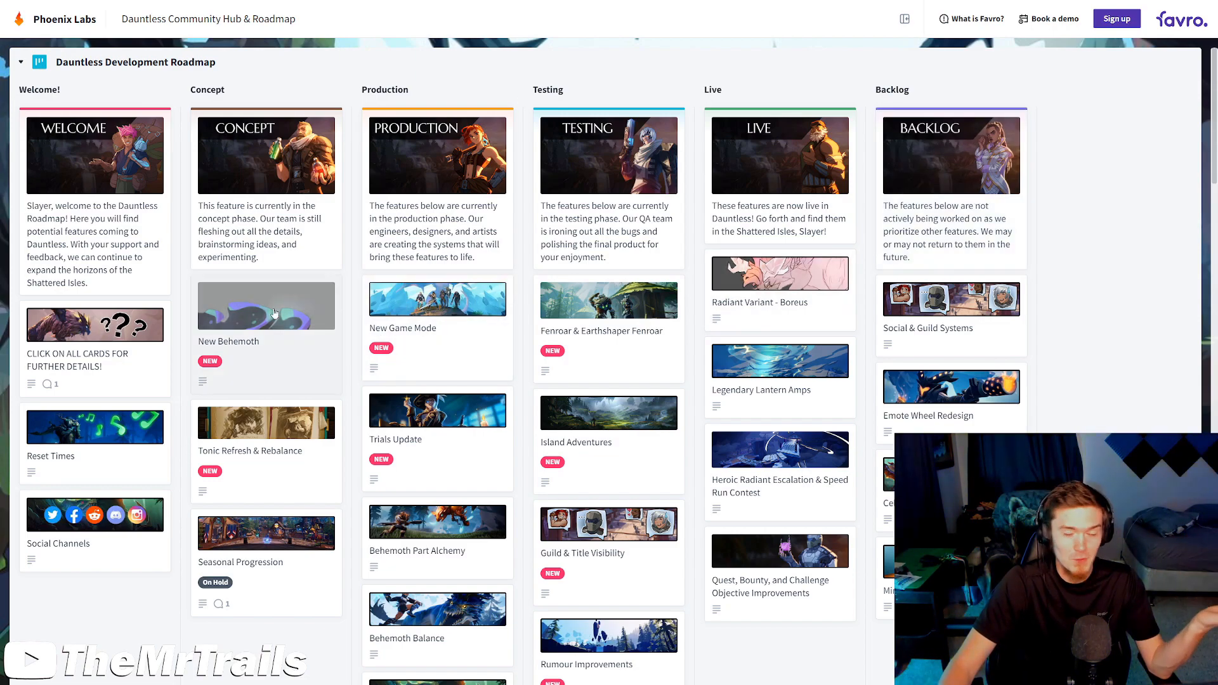
# - Read the New Behemoth card in the Concept column, close it, then reopen it
pyautogui.click(265, 305)
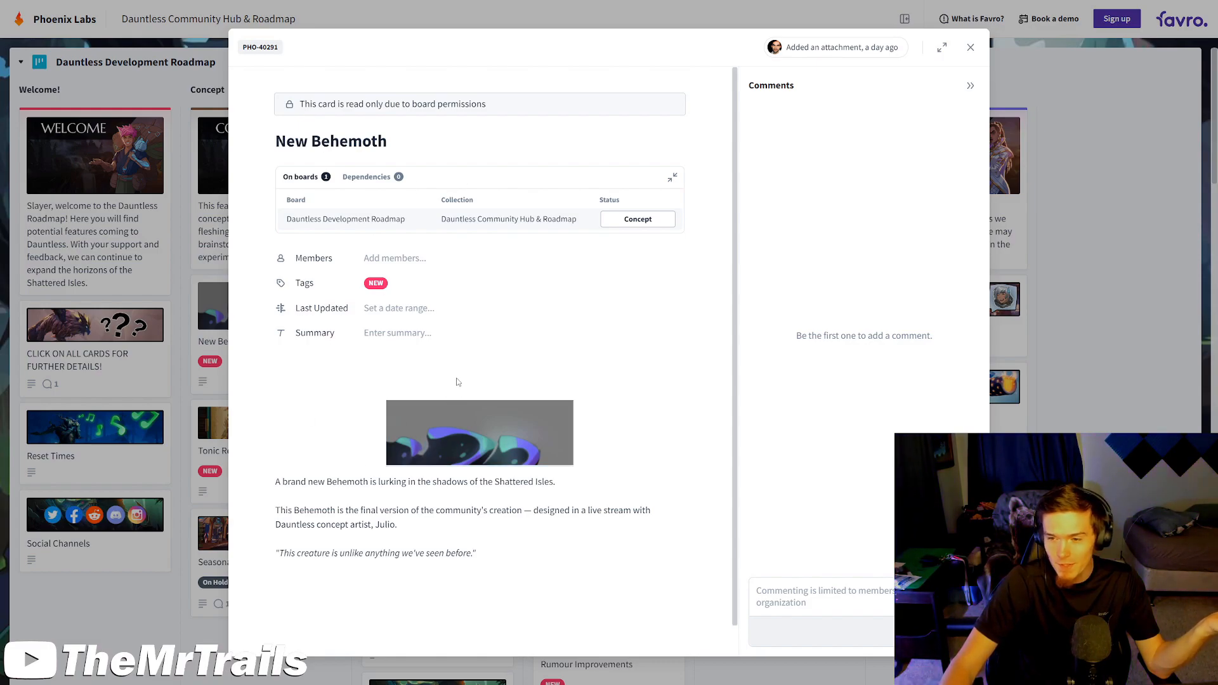
pyautogui.moveTo(588, 337)
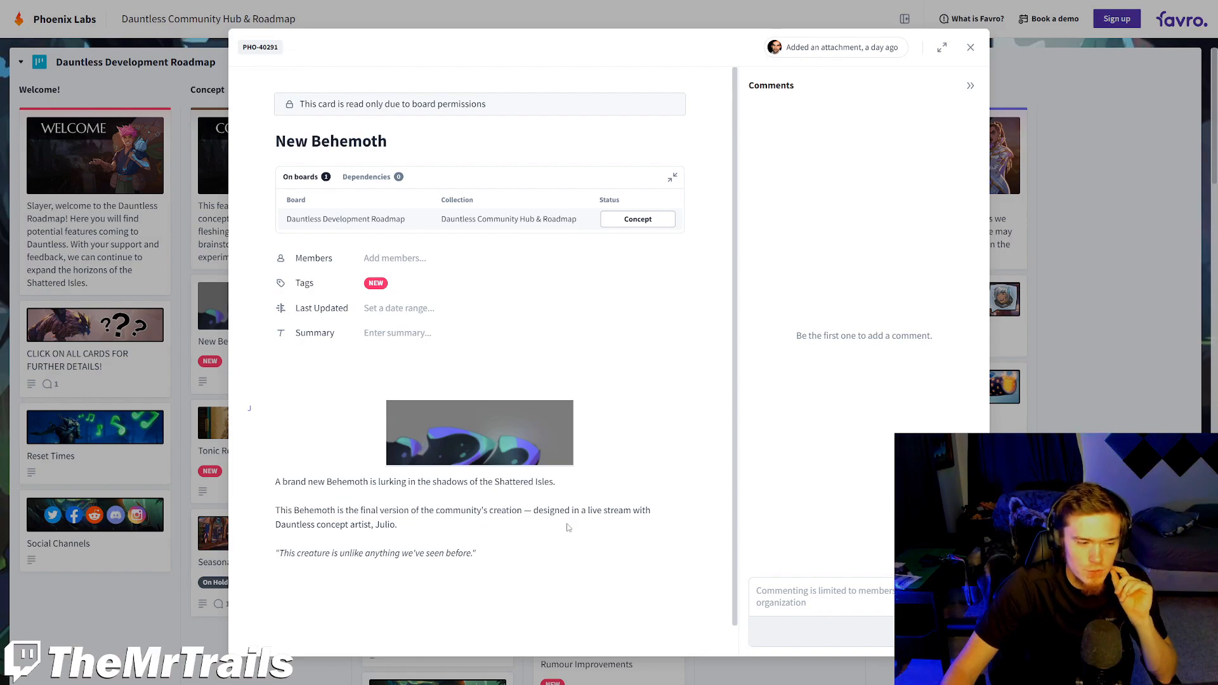
pyautogui.click(970, 47)
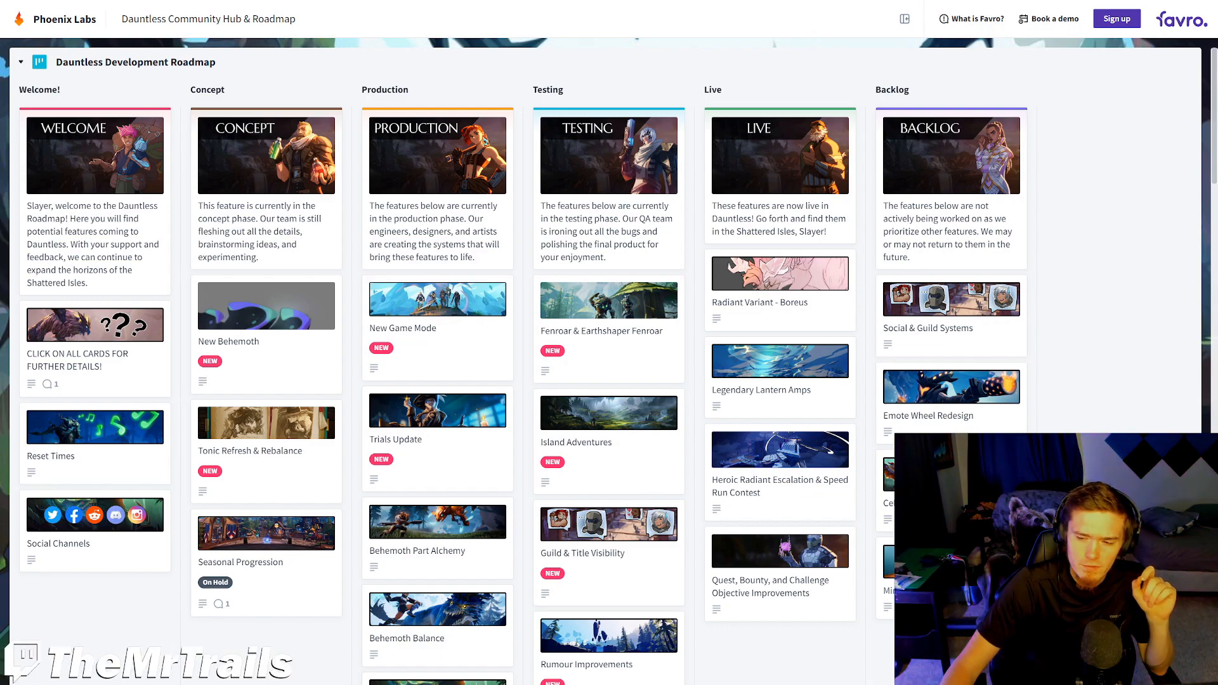
pyautogui.click(265, 306)
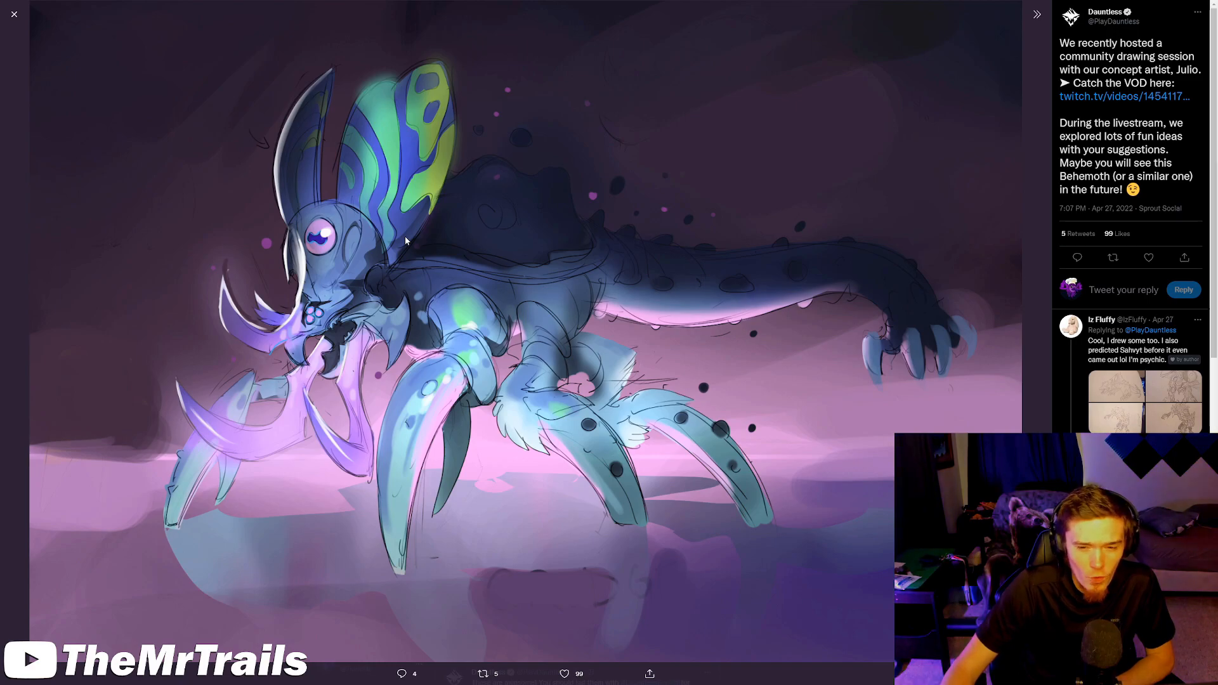
pyautogui.moveTo(465, 301)
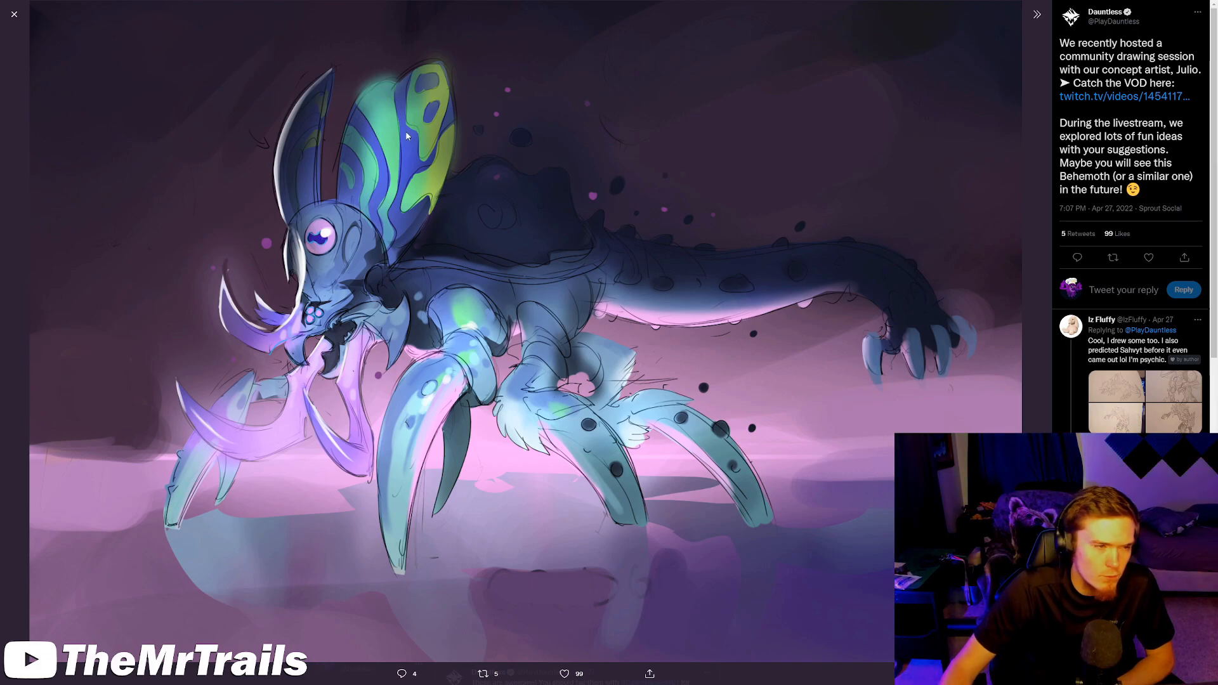
pyautogui.moveTo(496, 133)
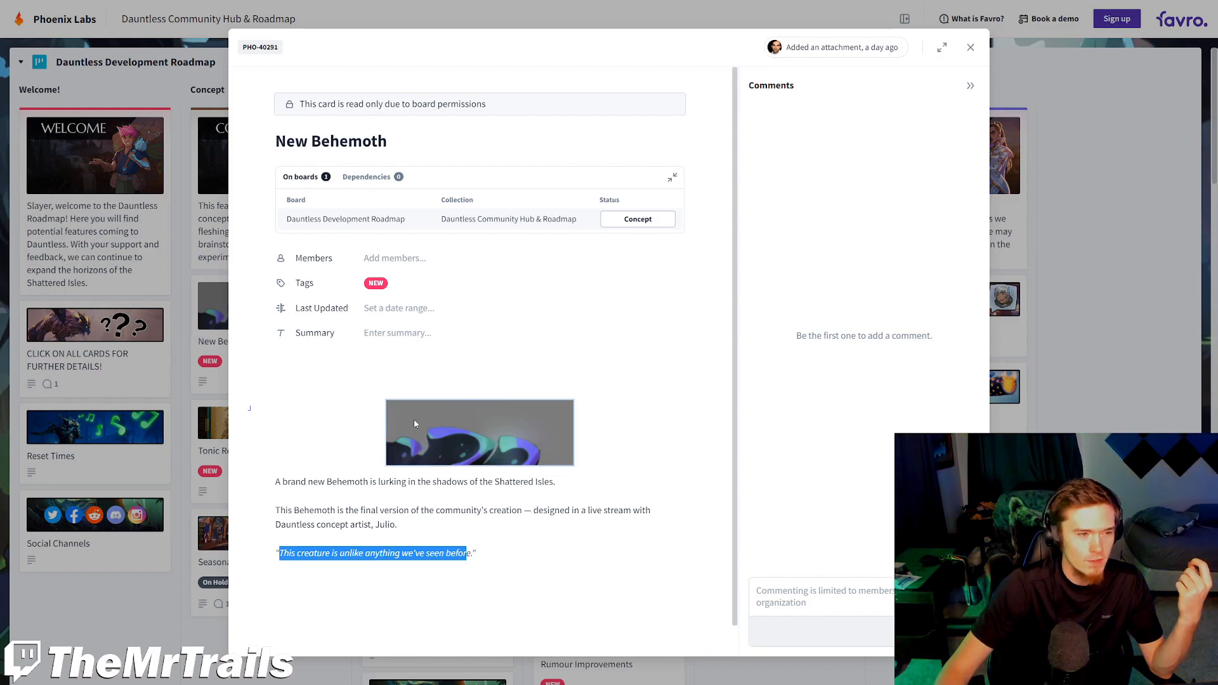
pyautogui.moveTo(510, 375)
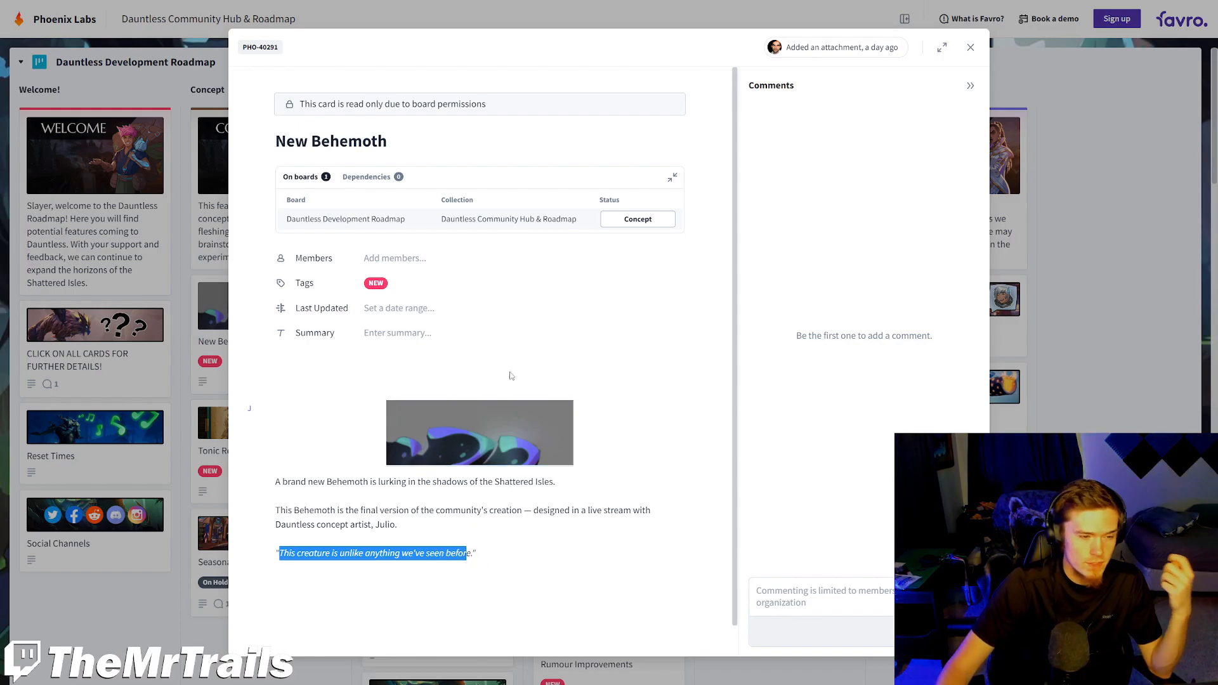
# - Close New Behemoth, read the Seasonal Progression card's talent tree details, and return to the board
pyautogui.click(971, 47)
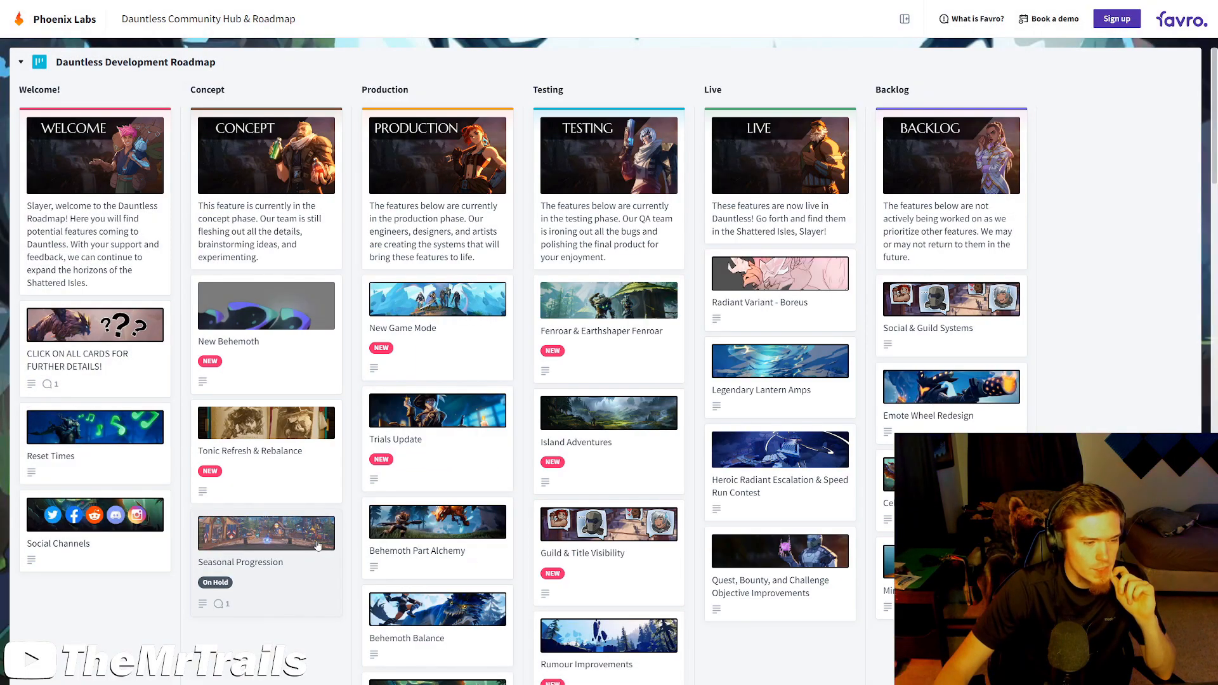
pyautogui.click(265, 533)
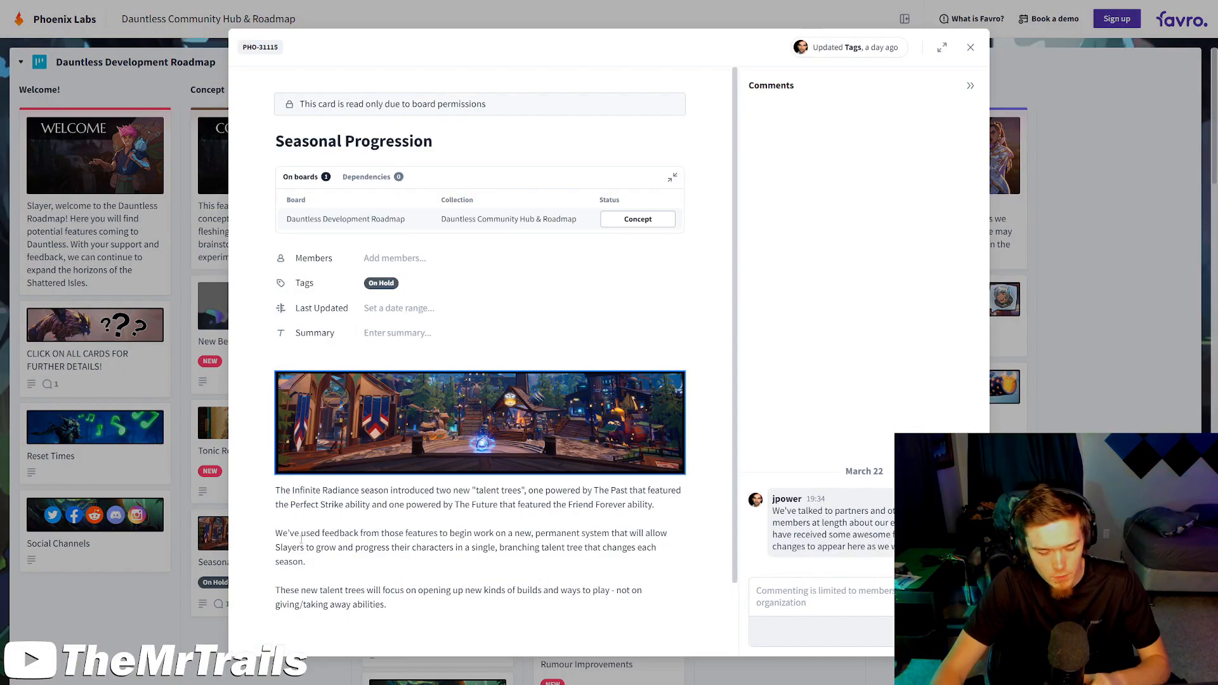
pyautogui.moveTo(552, 261)
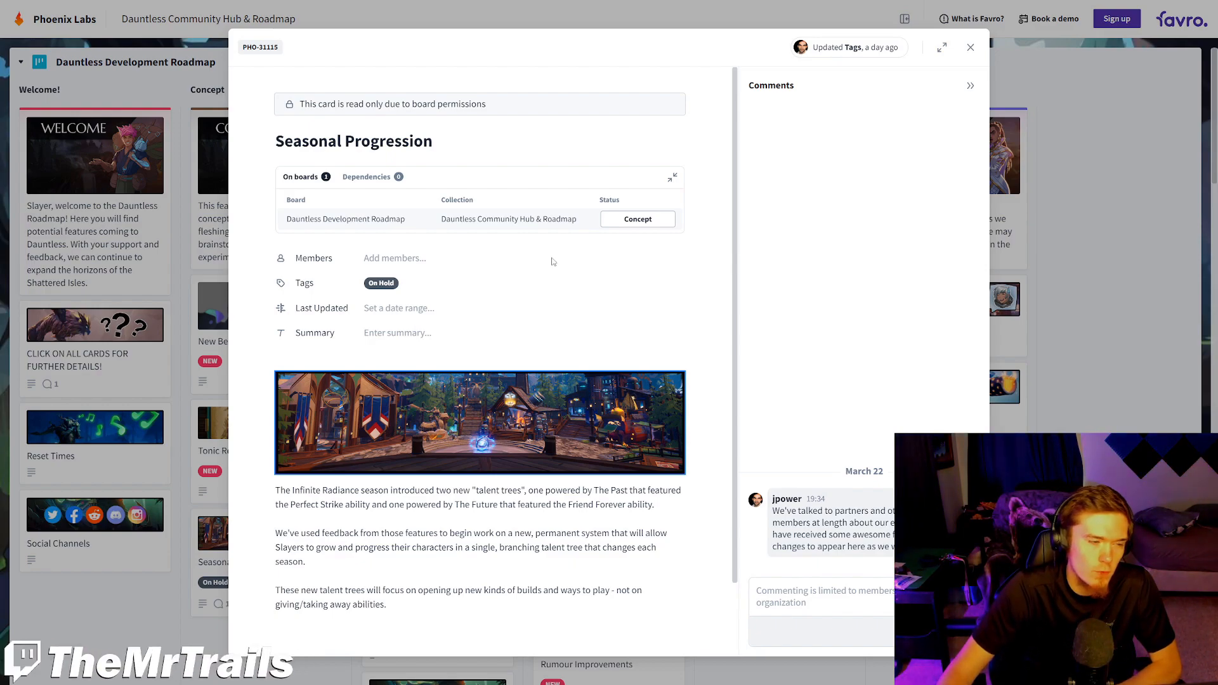
pyautogui.moveTo(431, 145)
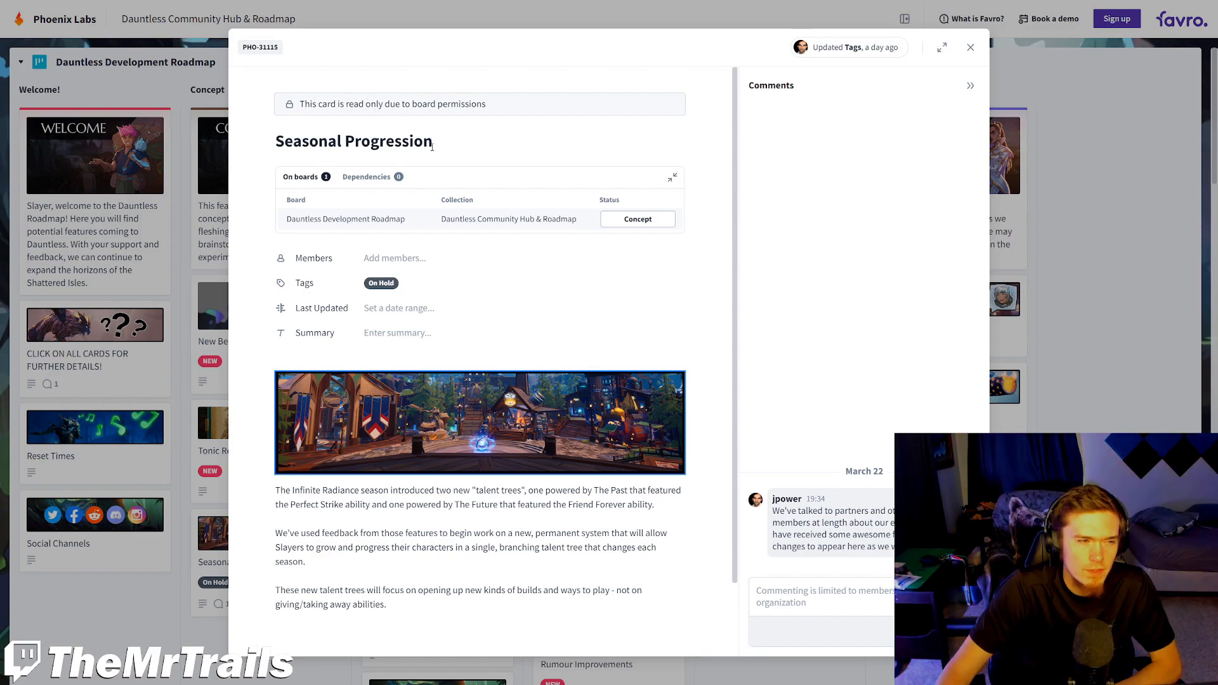
pyautogui.moveTo(444, 130)
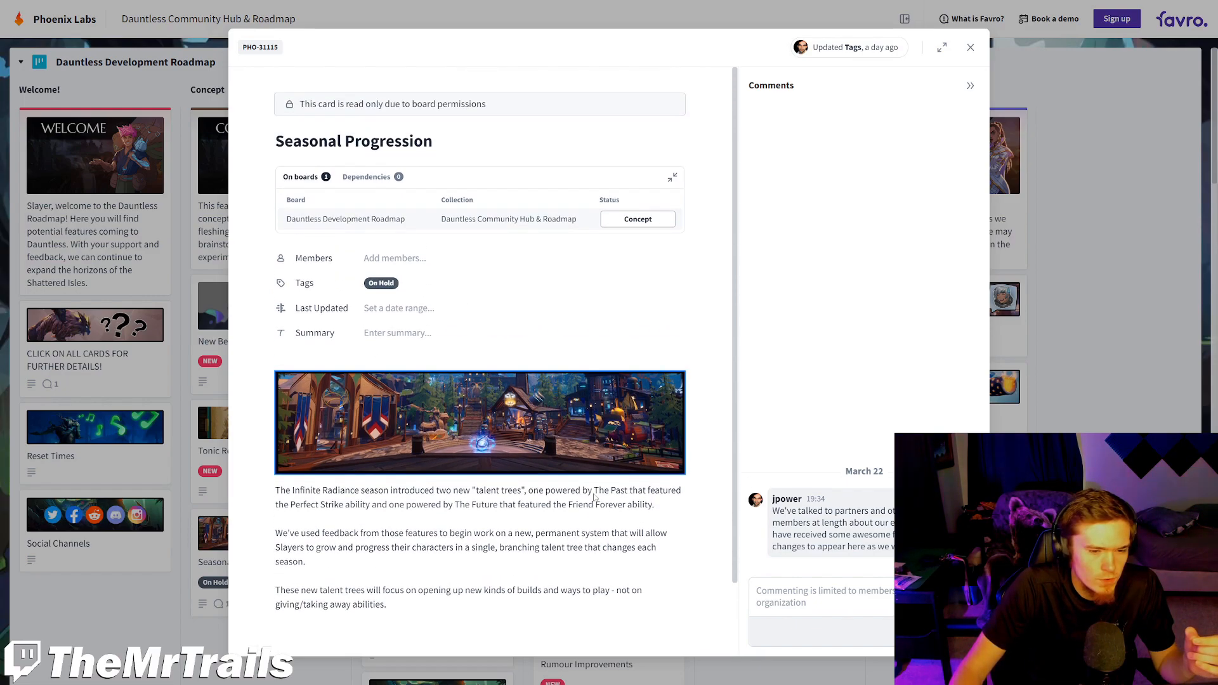
pyautogui.click(971, 47)
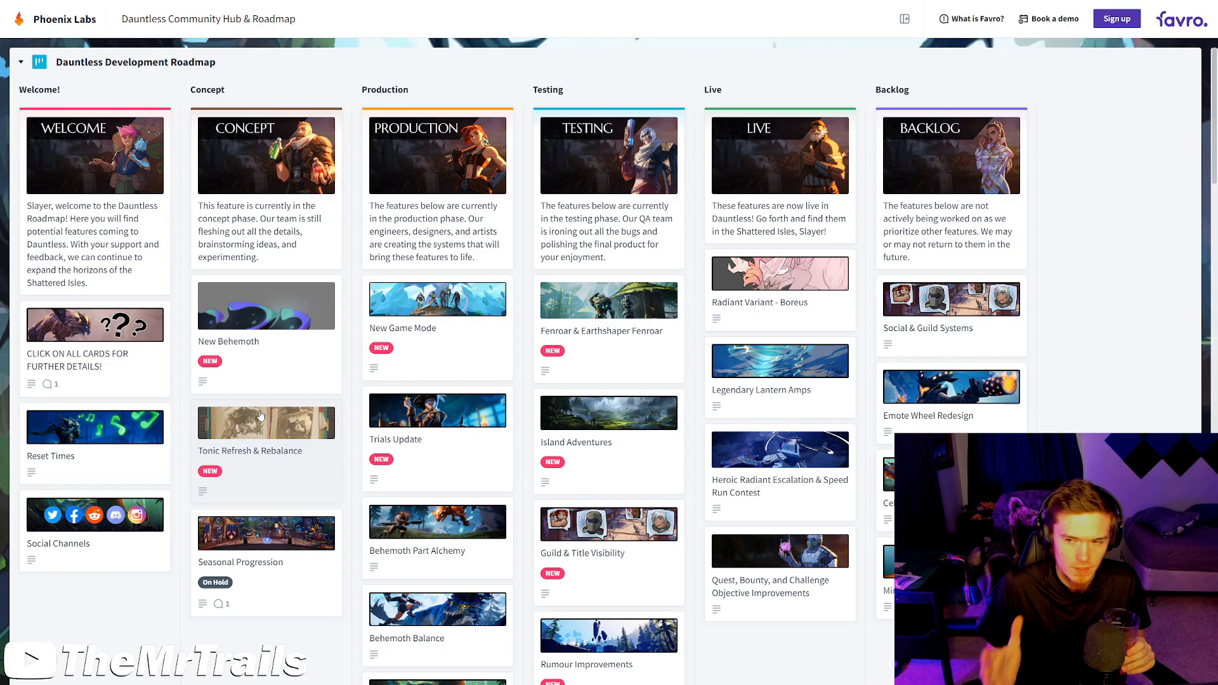
# - Read the Tonic Refresh & Rebalance card in the Concept column and close it
pyautogui.click(266, 421)
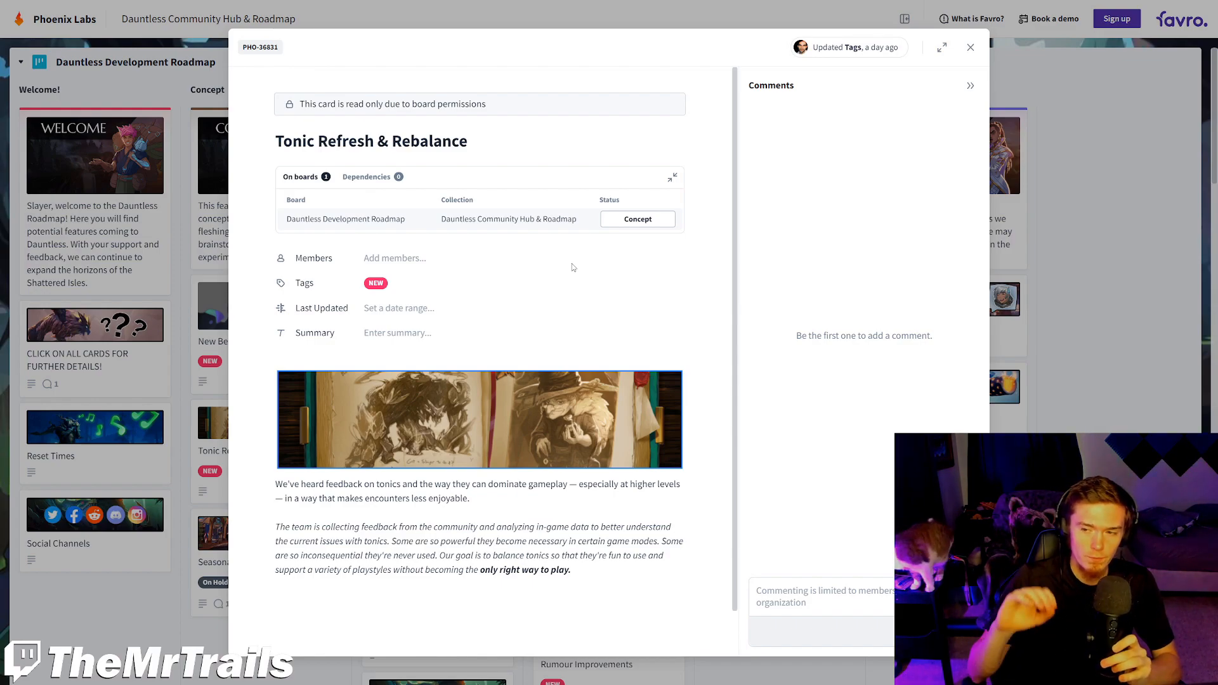
pyautogui.moveTo(598, 284)
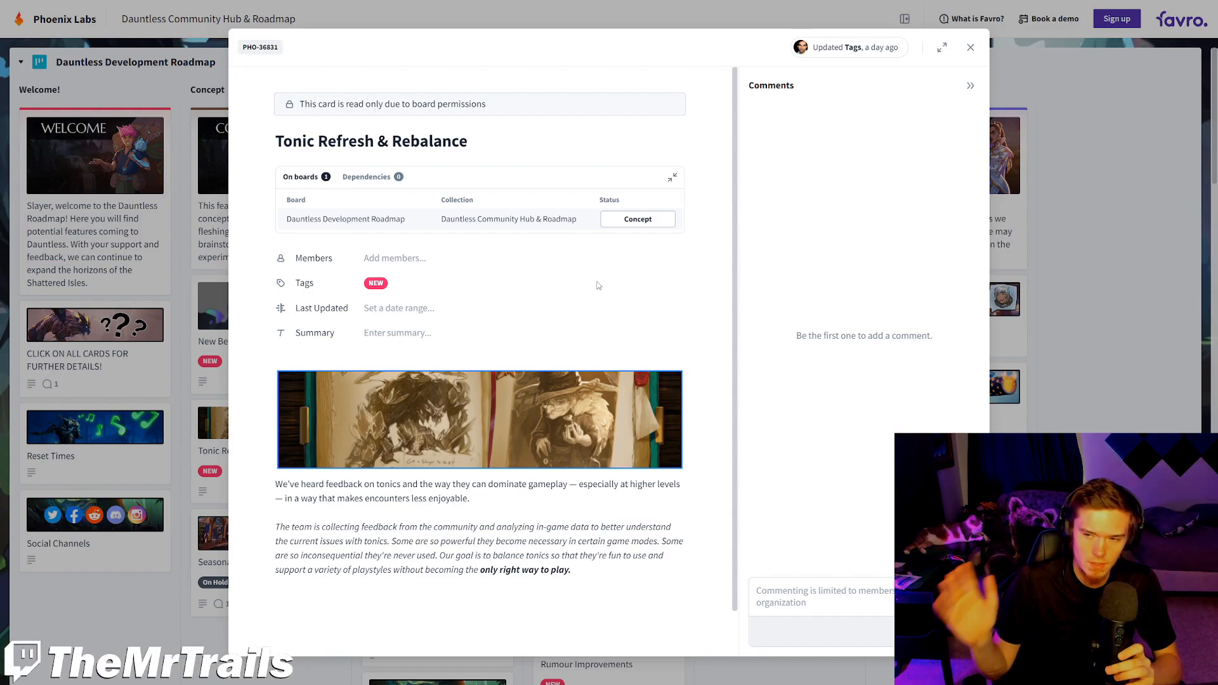
pyautogui.click(969, 47)
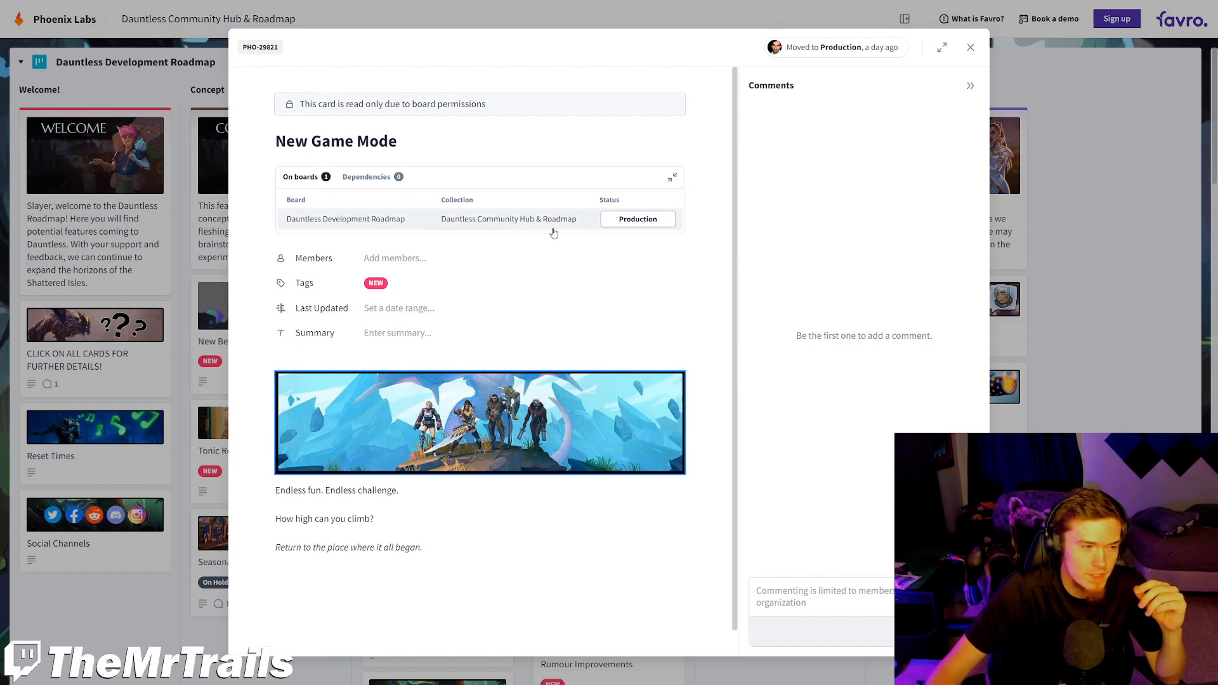
pyautogui.moveTo(562, 247)
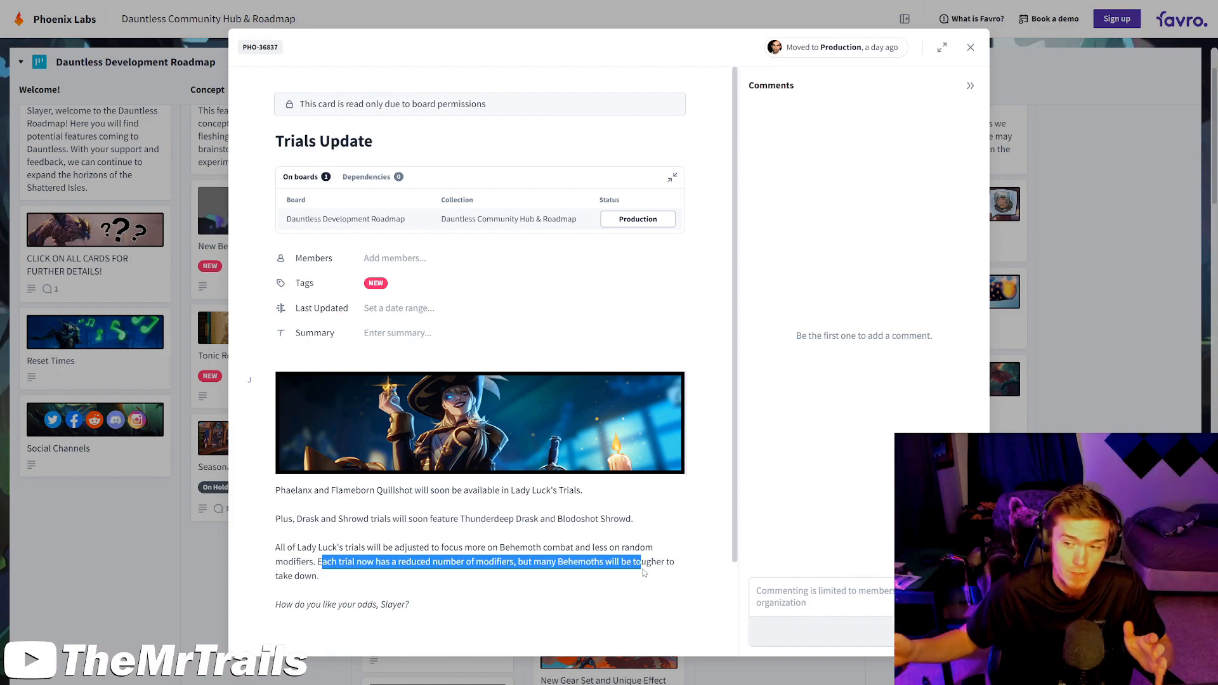
pyautogui.click(524, 562)
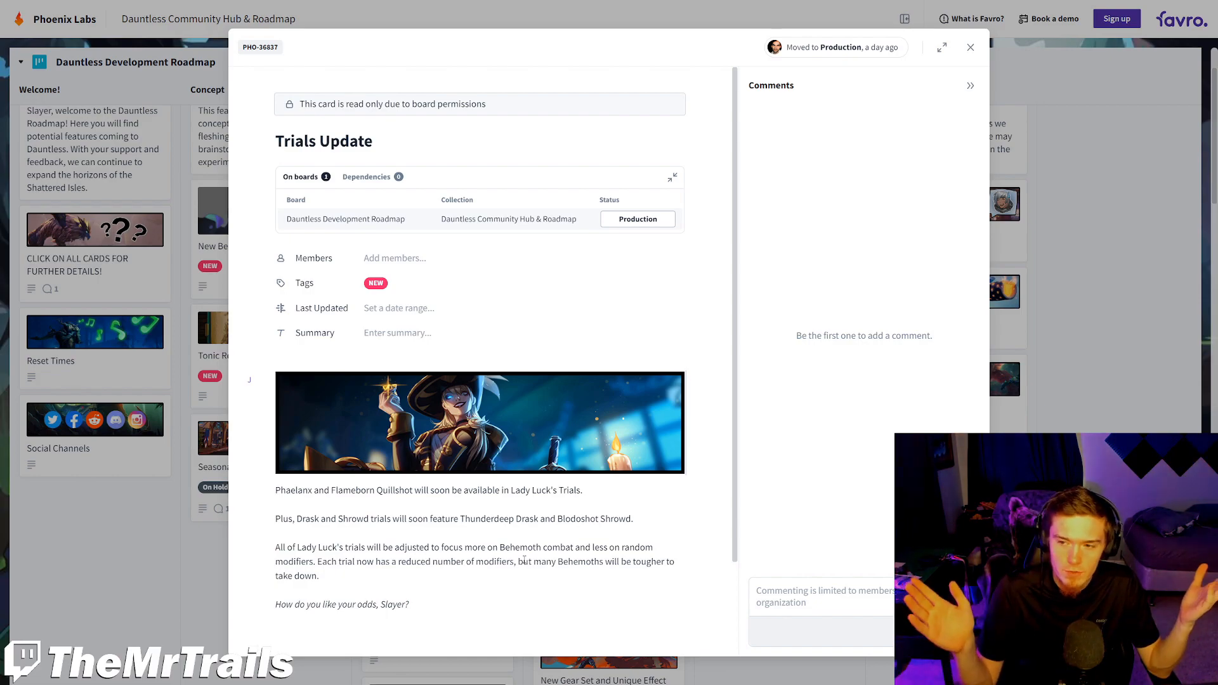
# - Close the Trials Update card to return to the roadmap board
pyautogui.click(970, 47)
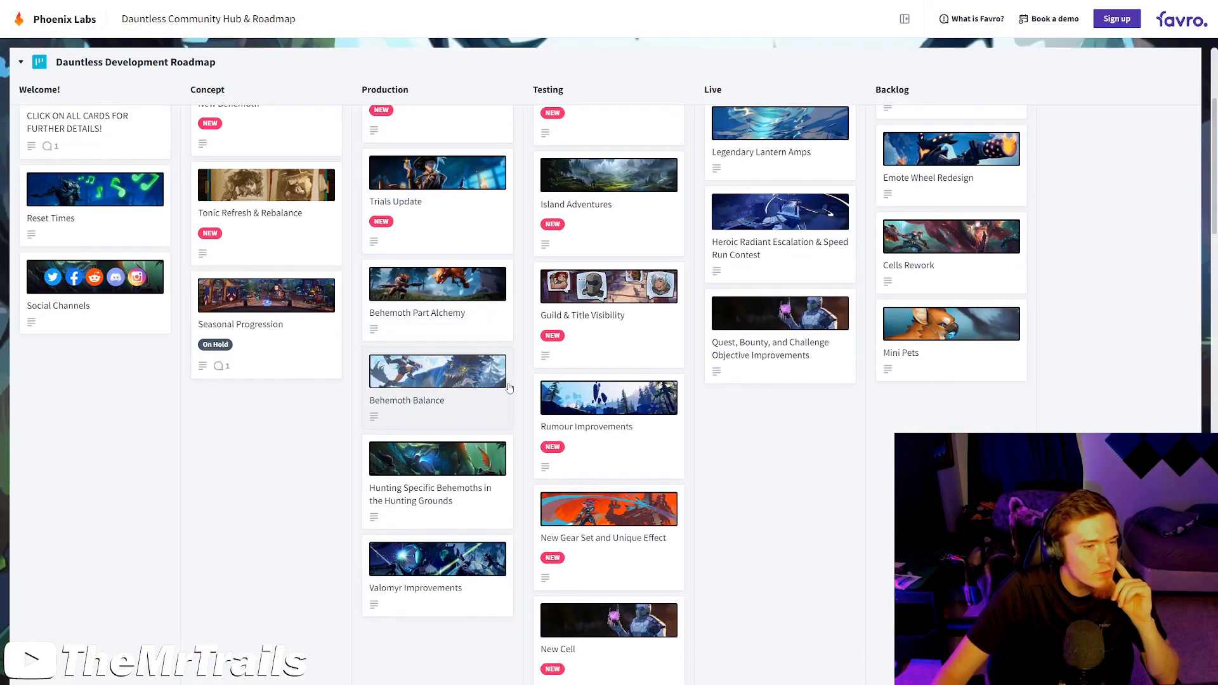
pyautogui.moveTo(468, 395)
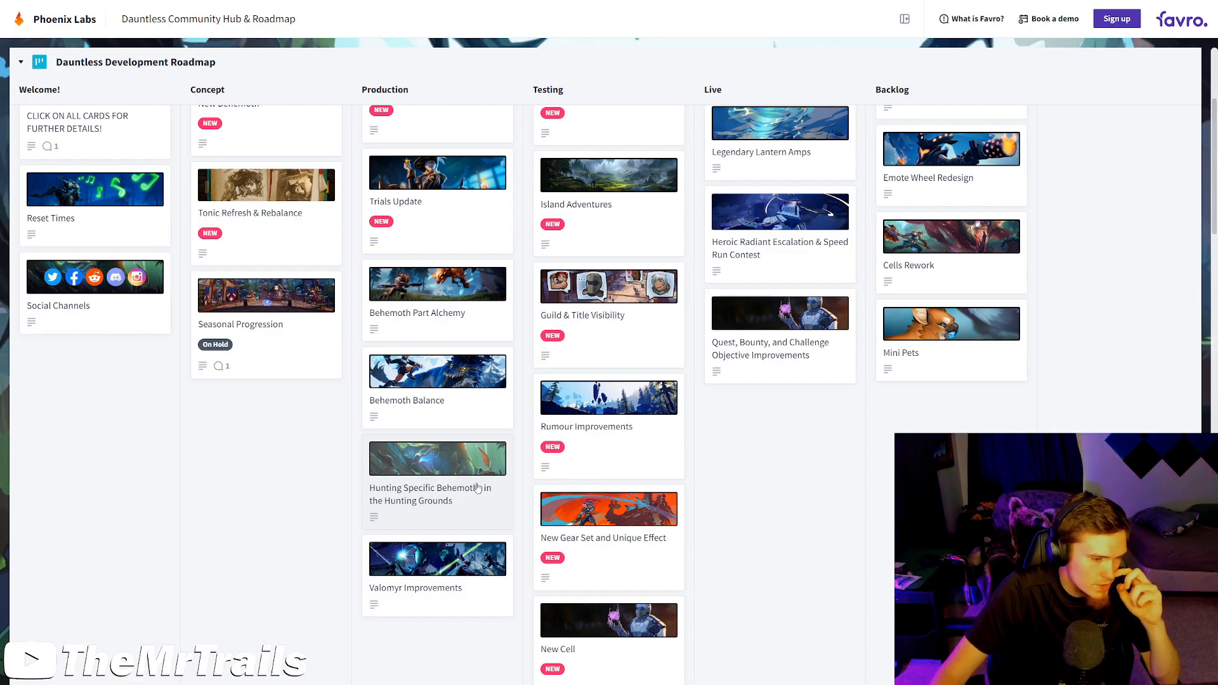
pyautogui.moveTo(472, 635)
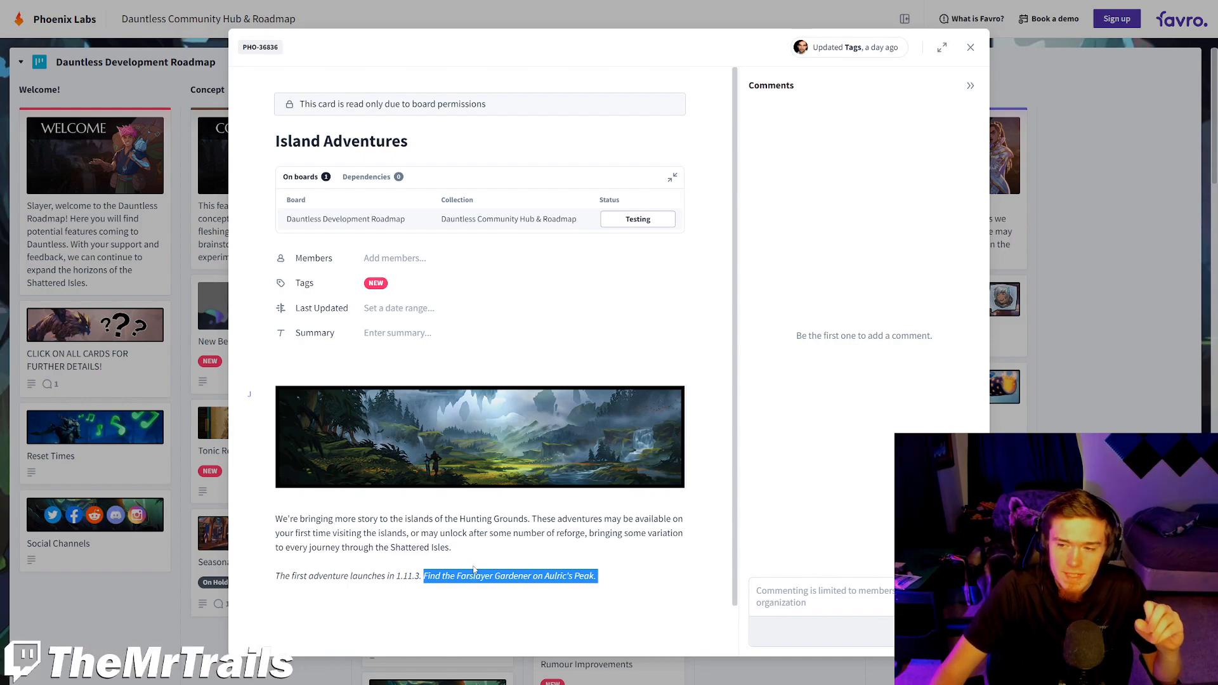
# - Close Island Adventures and read the Guild & Title Visibility card in the Testing column
pyautogui.click(970, 47)
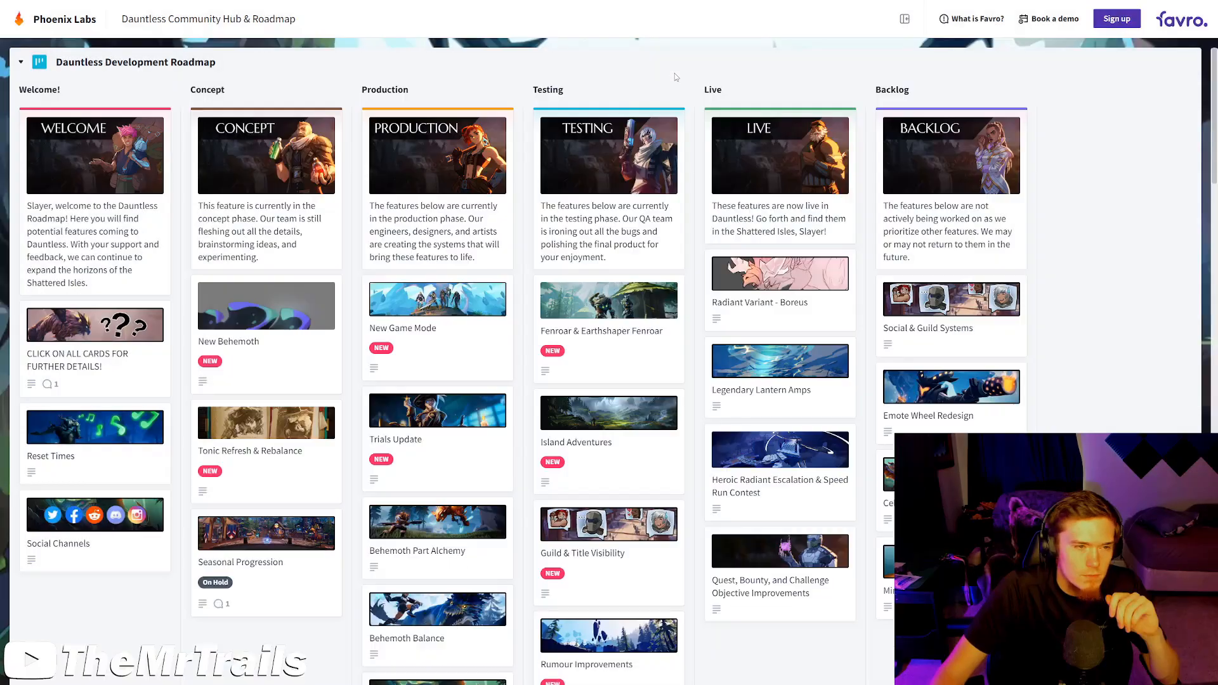
pyautogui.scroll(-3)
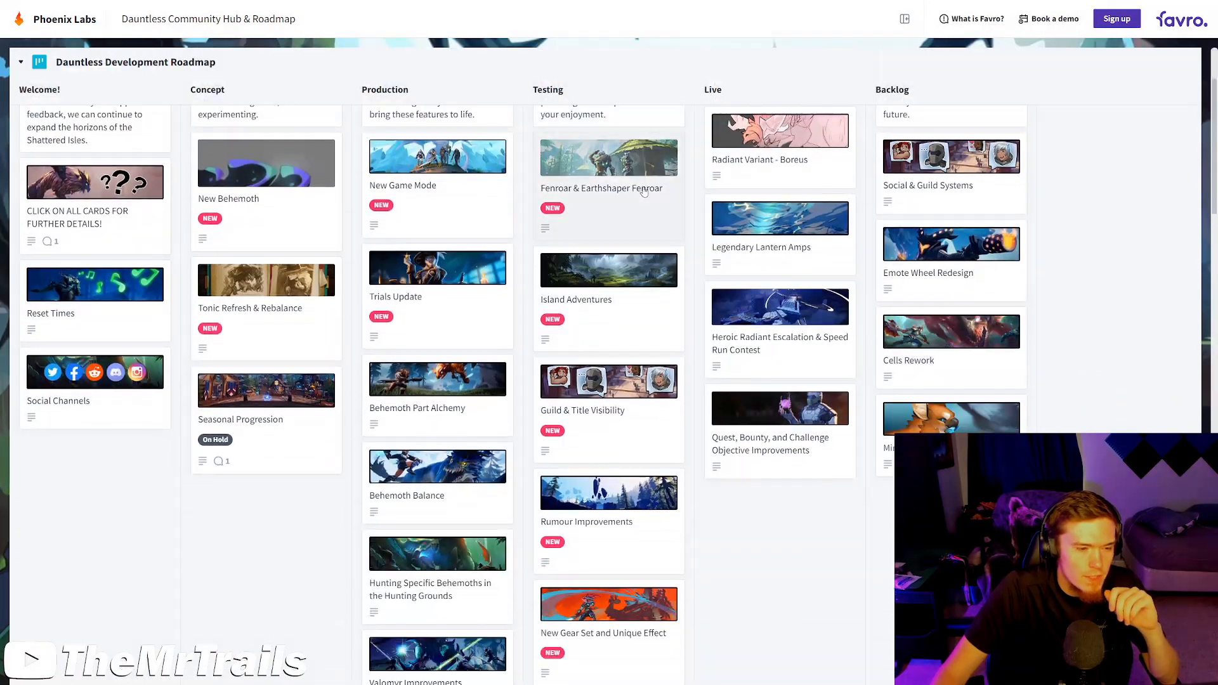
pyautogui.click(608, 381)
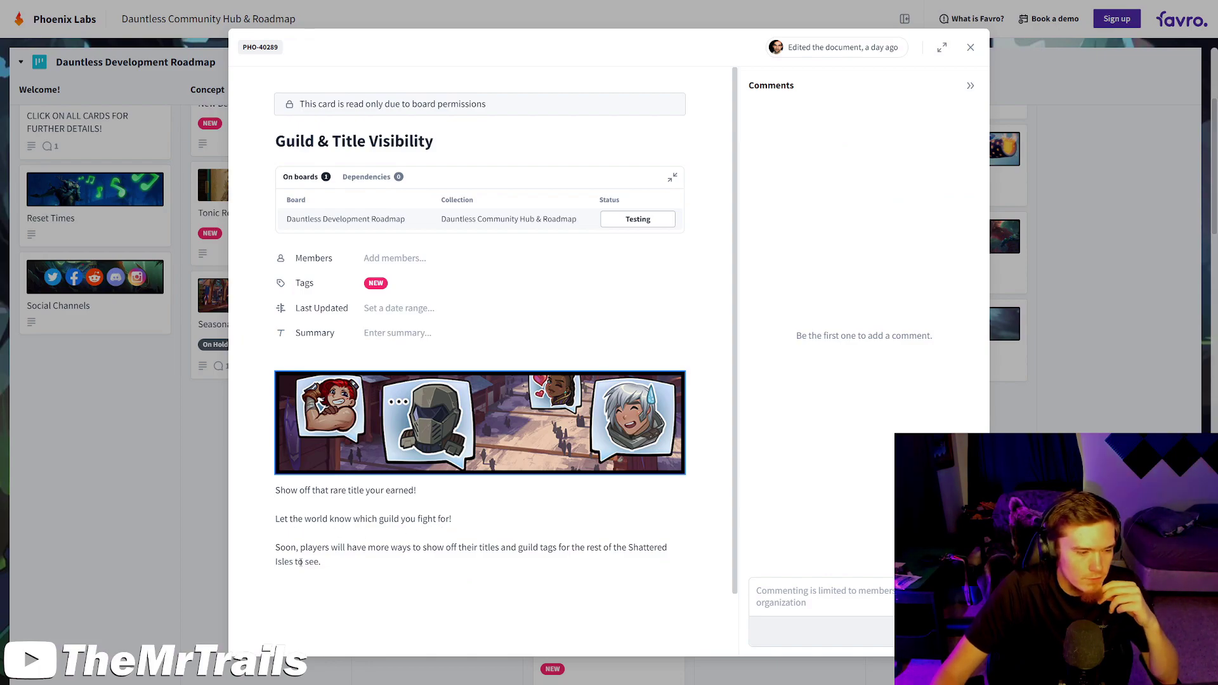
pyautogui.doubleClick(382, 141)
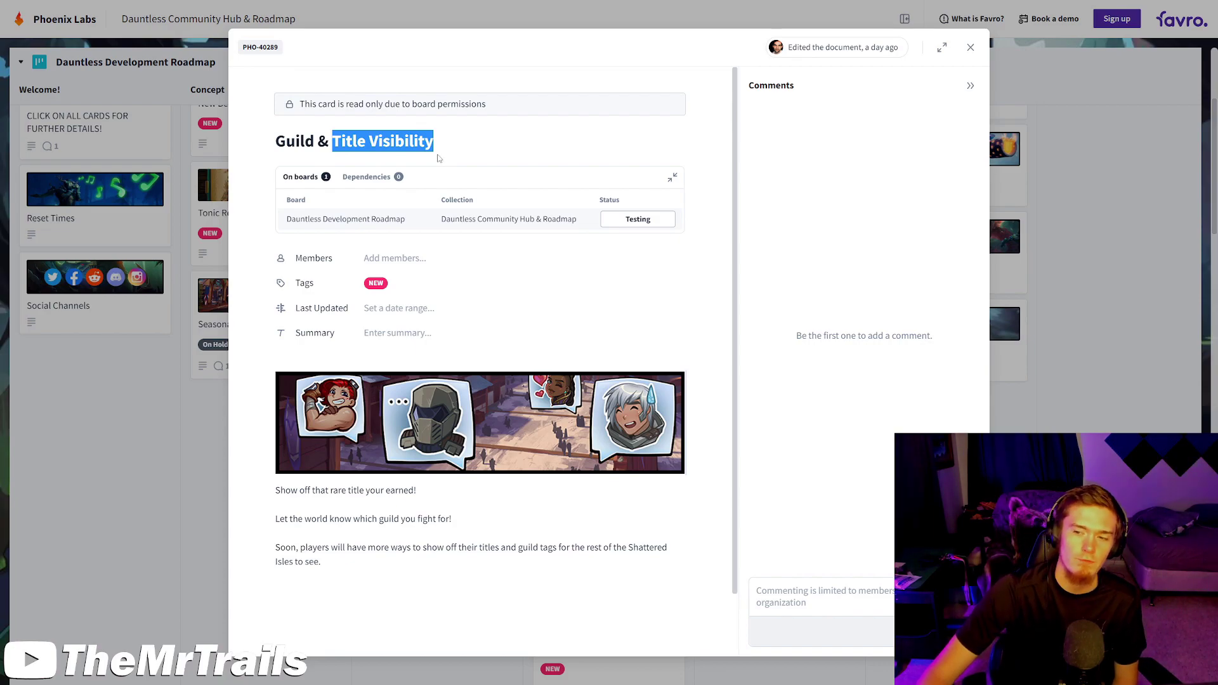
pyautogui.moveTo(441, 151)
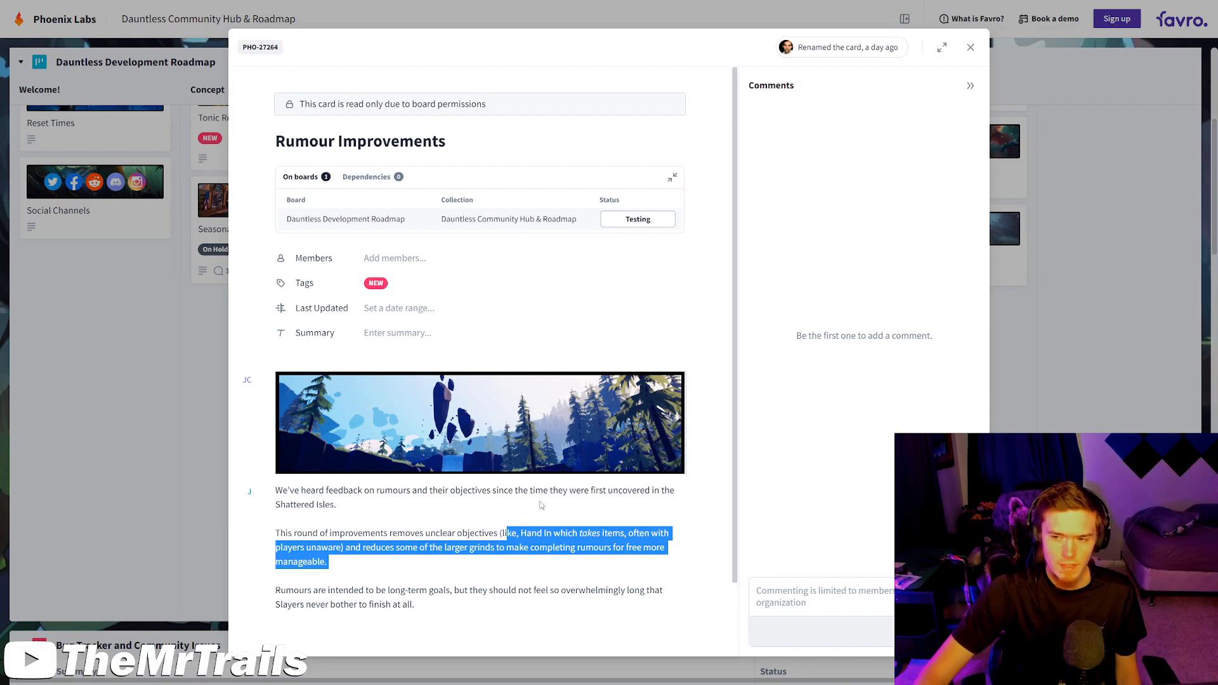
pyautogui.moveTo(557, 503)
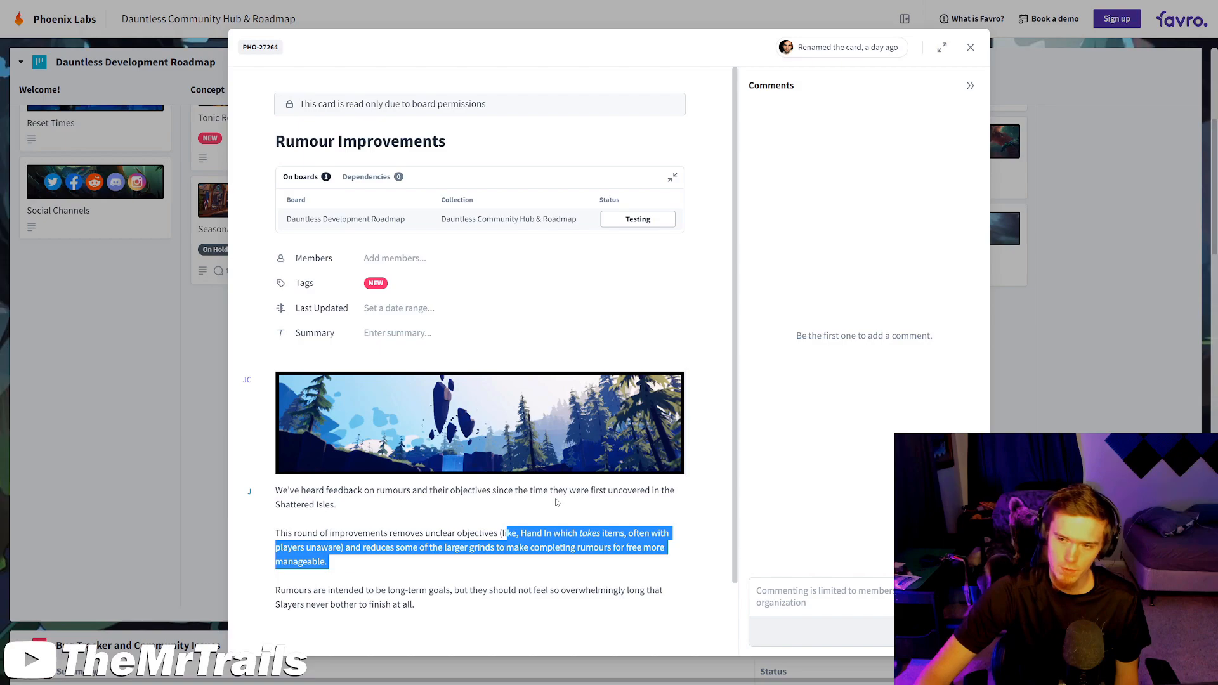
# - Close Rumour Improvements, read New Gear Set and Unique Effect and New Cell, then close the card
pyautogui.click(969, 47)
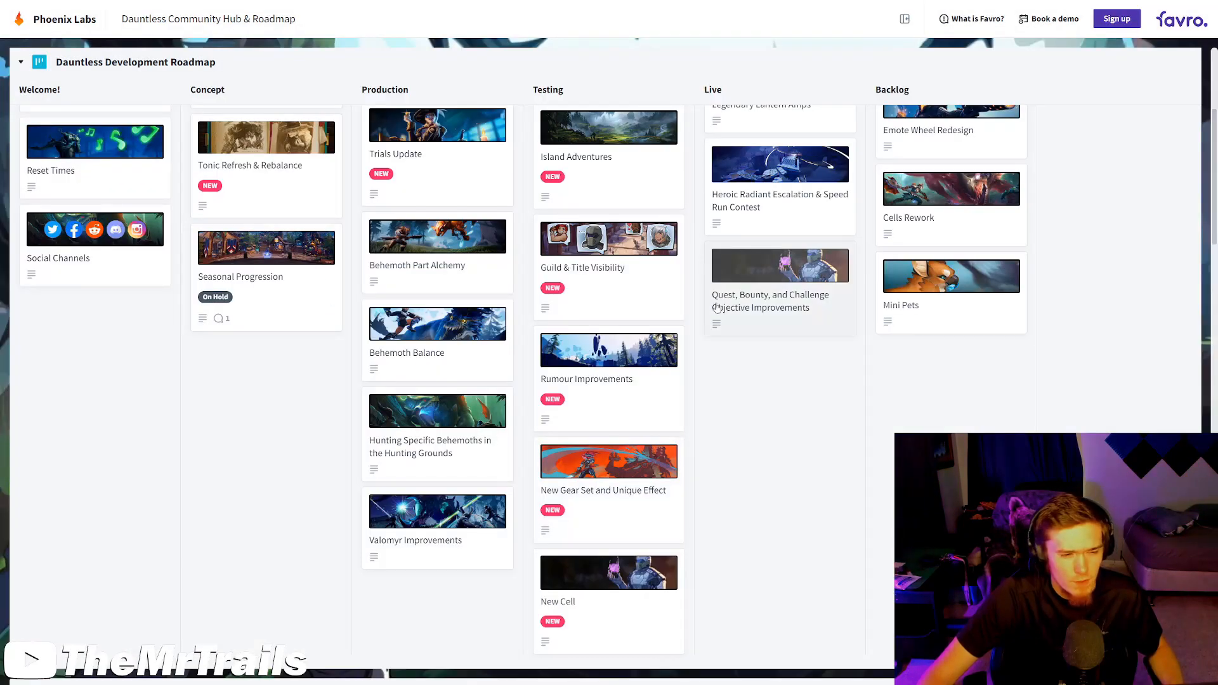
pyautogui.scroll(3)
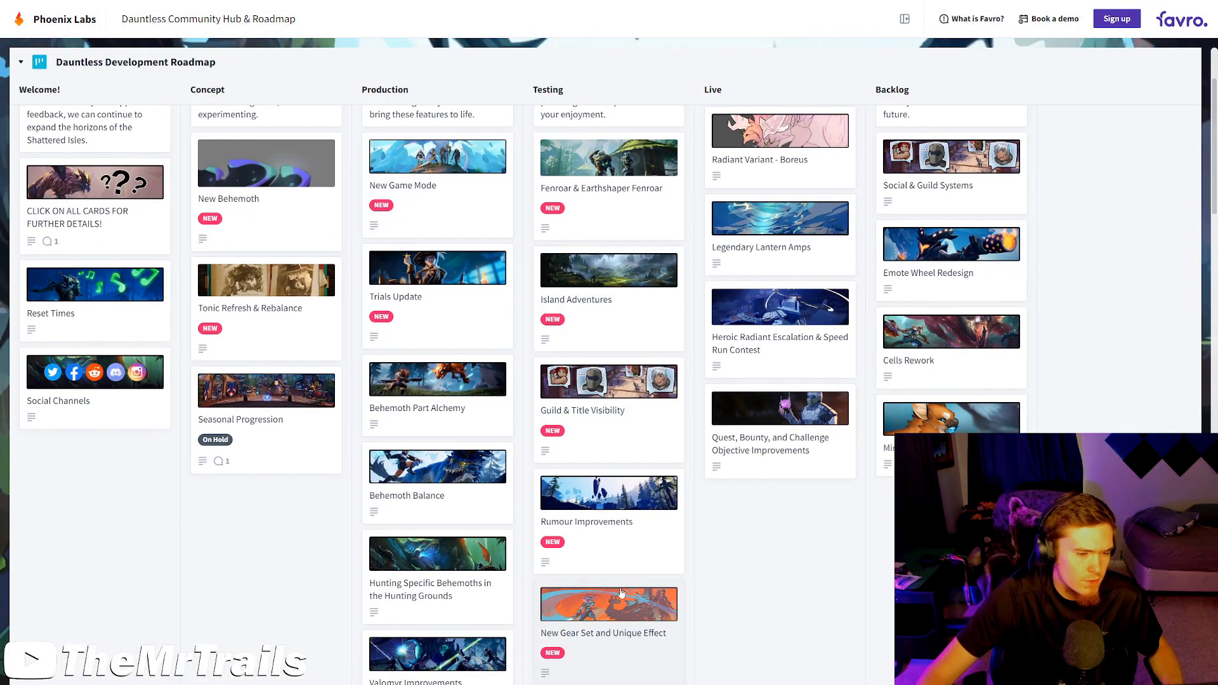
pyautogui.click(609, 604)
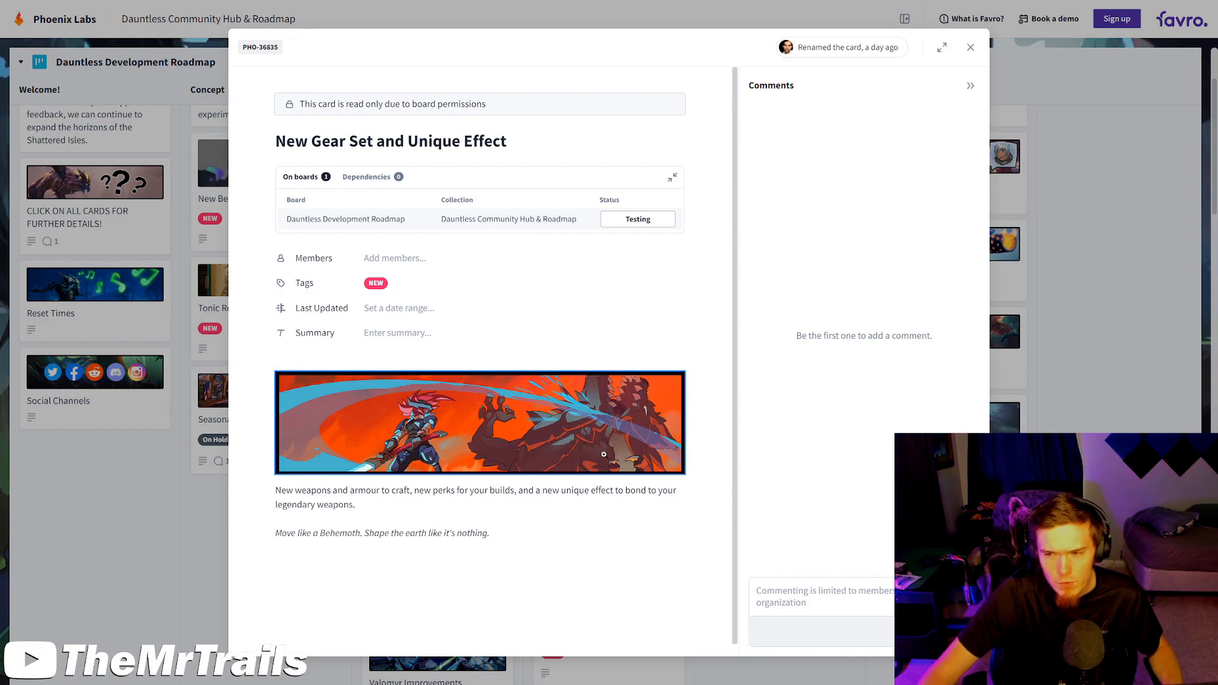
pyautogui.moveTo(594, 478)
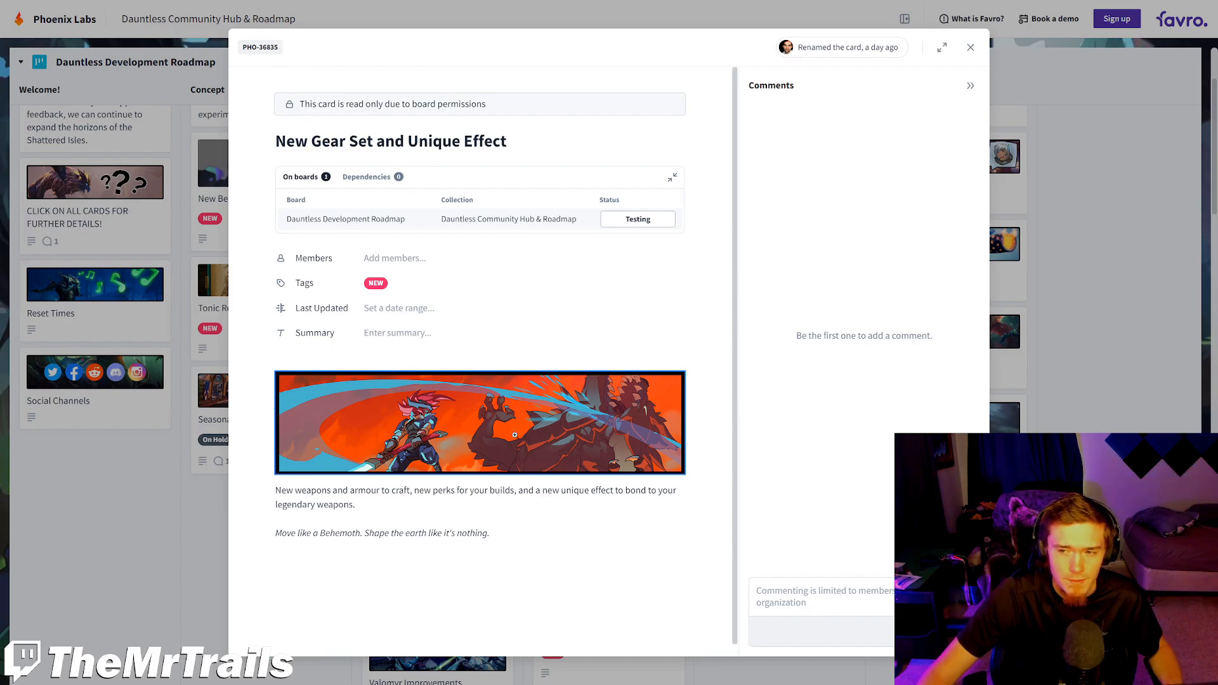
pyautogui.moveTo(535, 566)
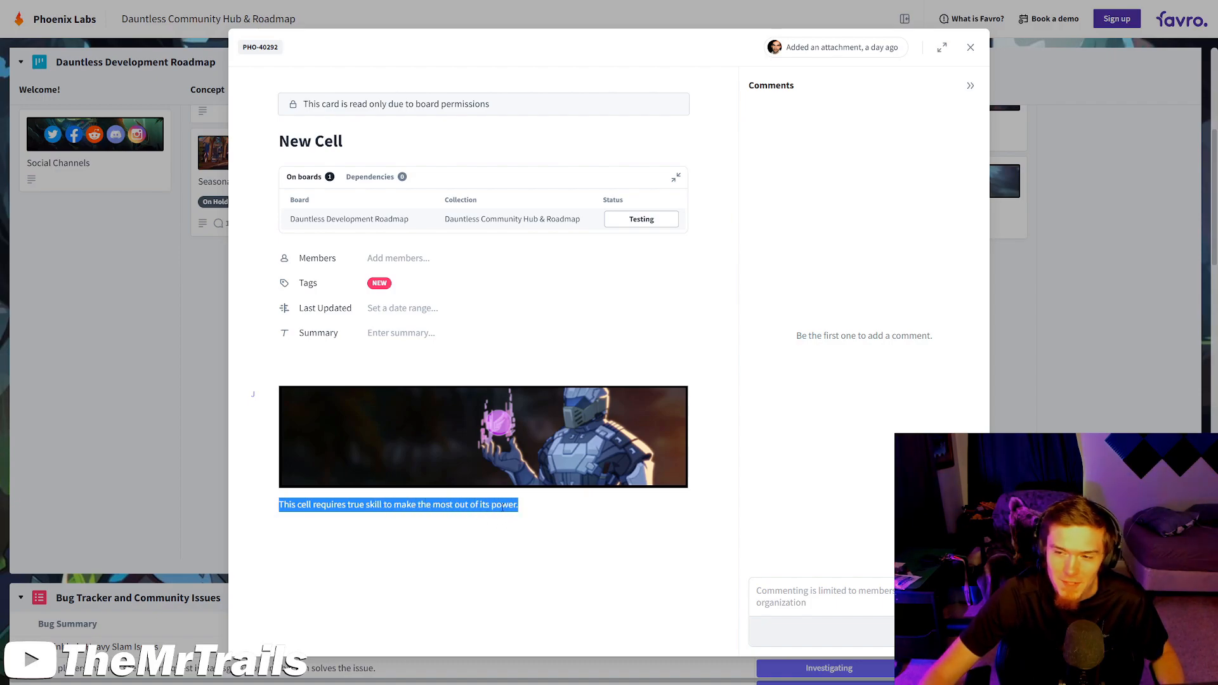
pyautogui.click(969, 47)
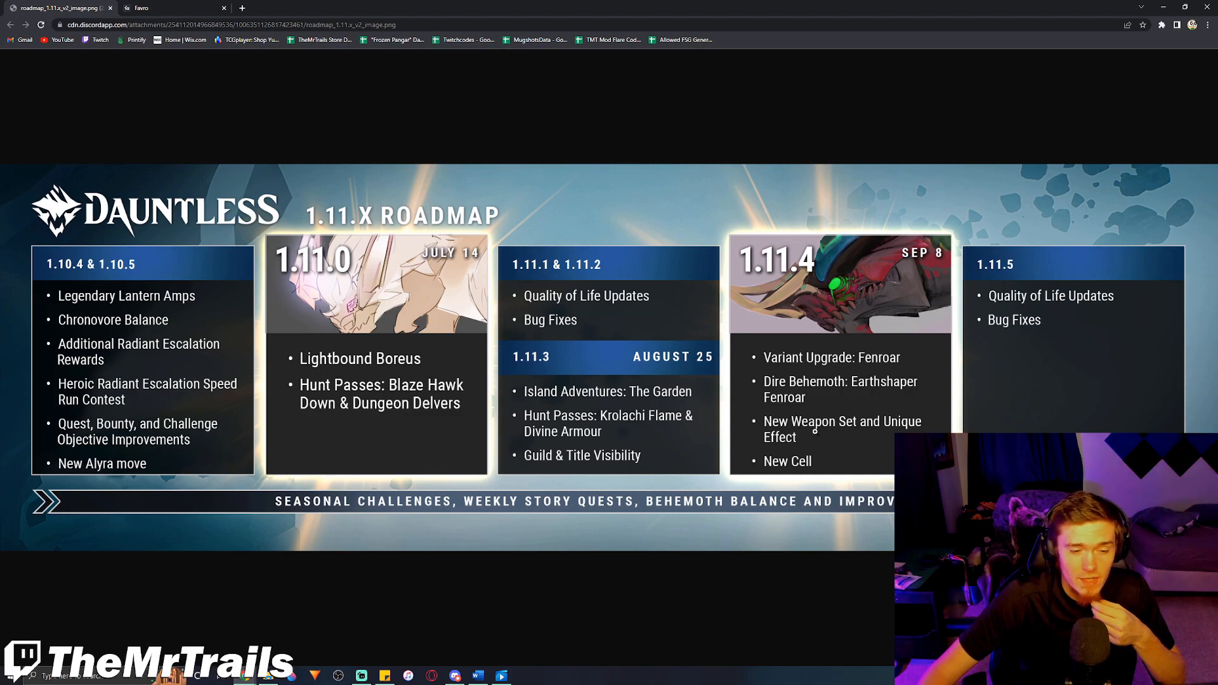
# - Show the Dauntless 1.11.x roadmap image full screen in Chrome
pyautogui.press('F11')
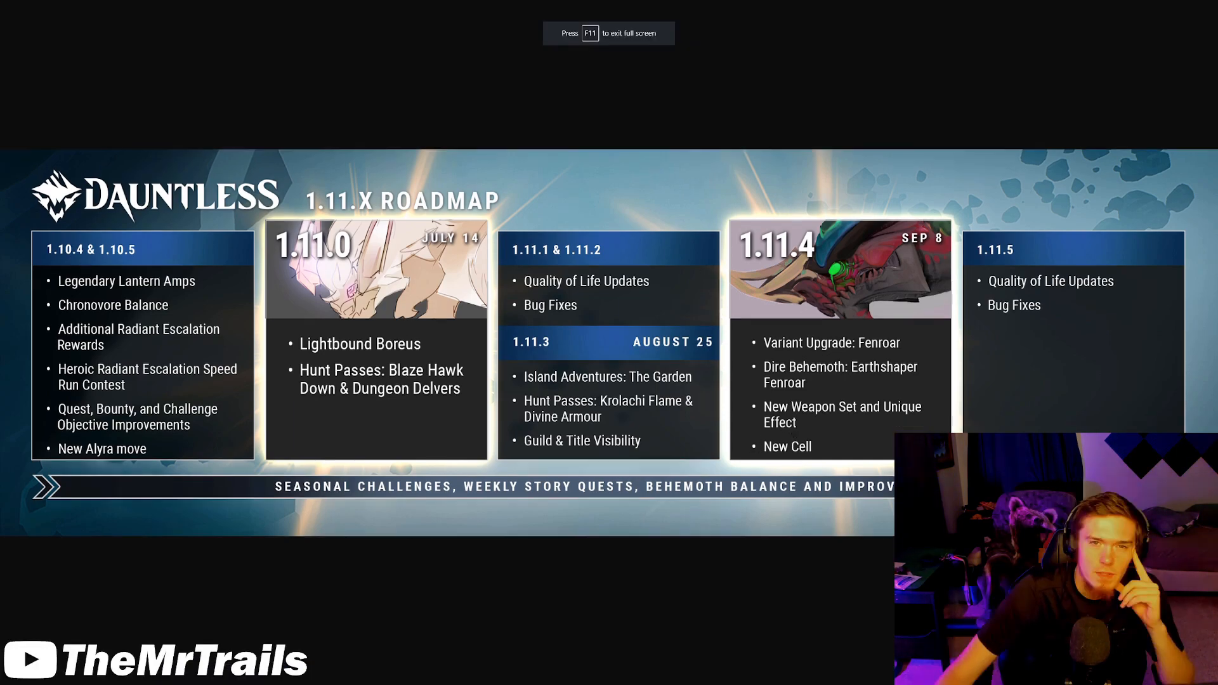